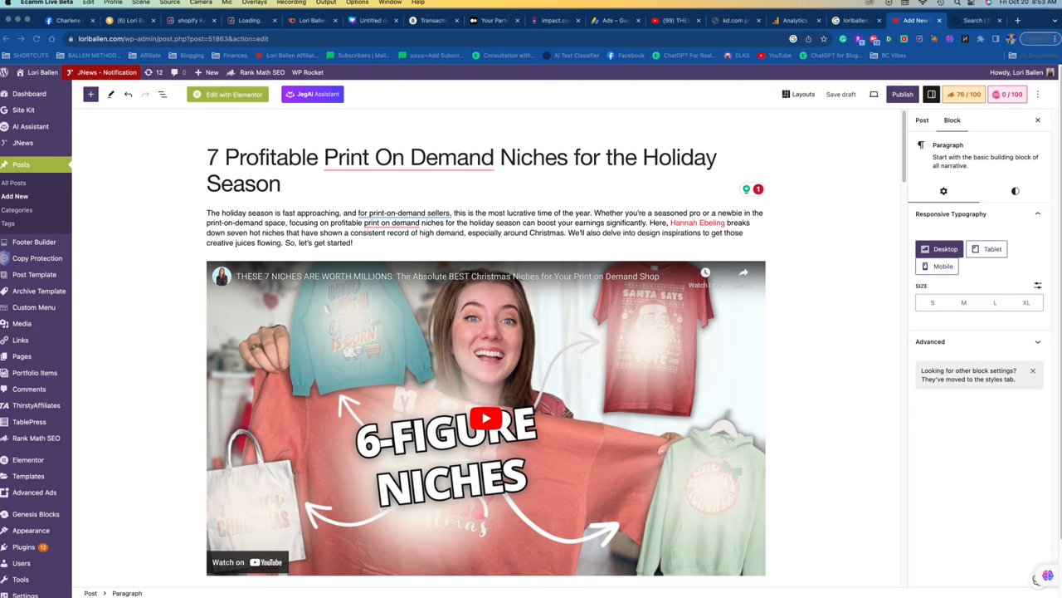
Step: Scroll through the holiday niches draft post, past the embedded video and sections
scroll("down", 3)
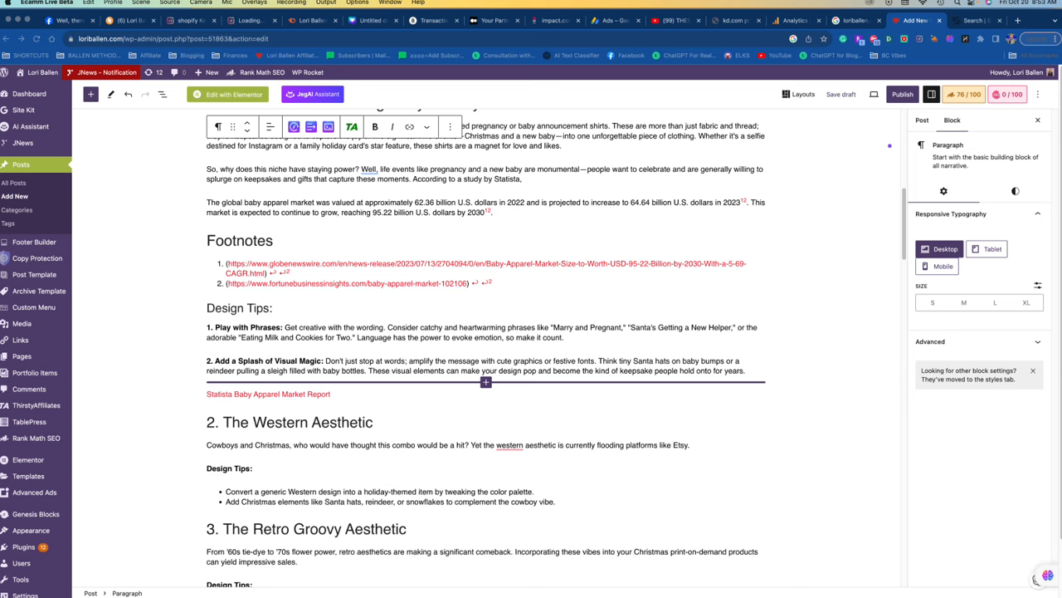
scroll("down", 3)
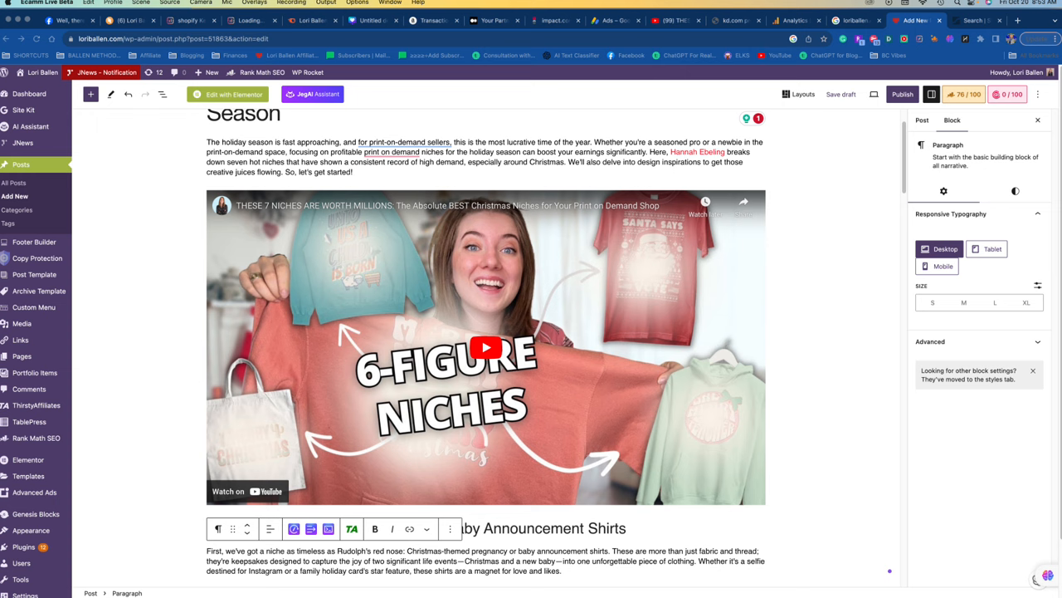
scroll("down", 3)
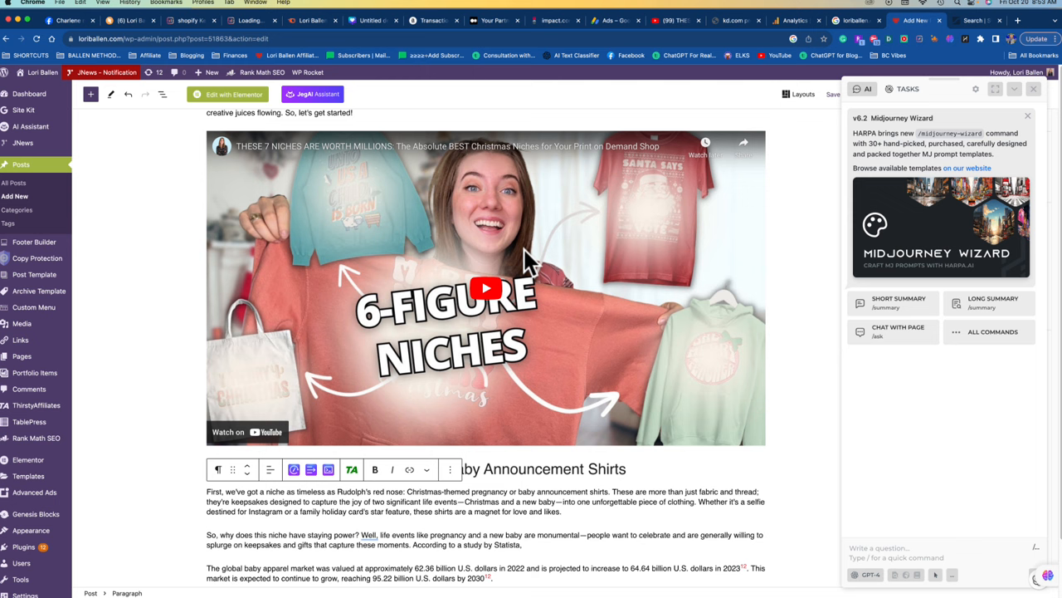
Step: Start a Harpa AI Compose session with Article as the content type
left_click(992, 332)
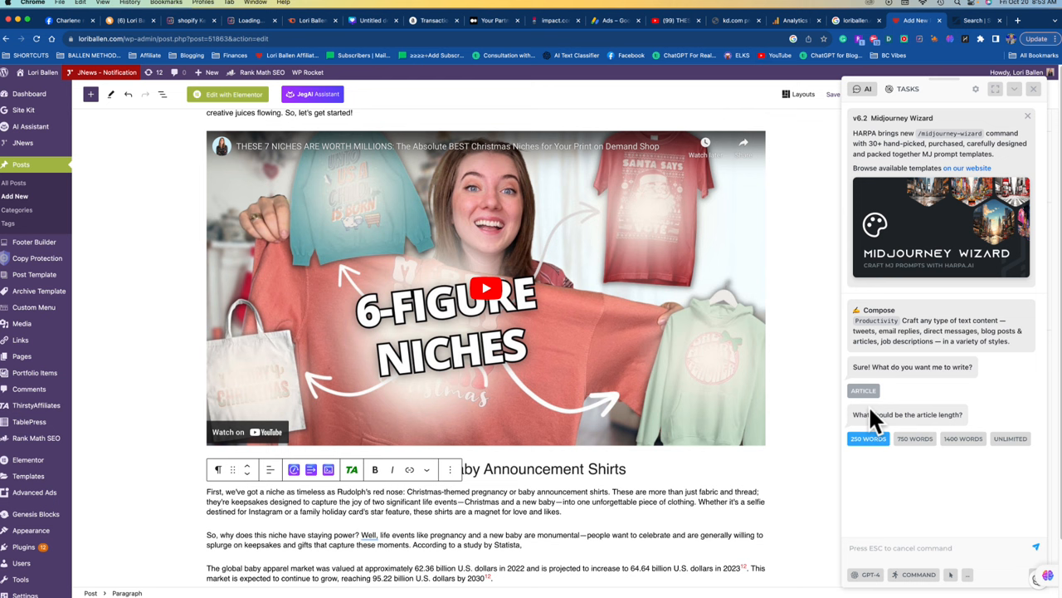
Step: Set the article length to 500 words for the holiday niches article
left_click(963, 438)
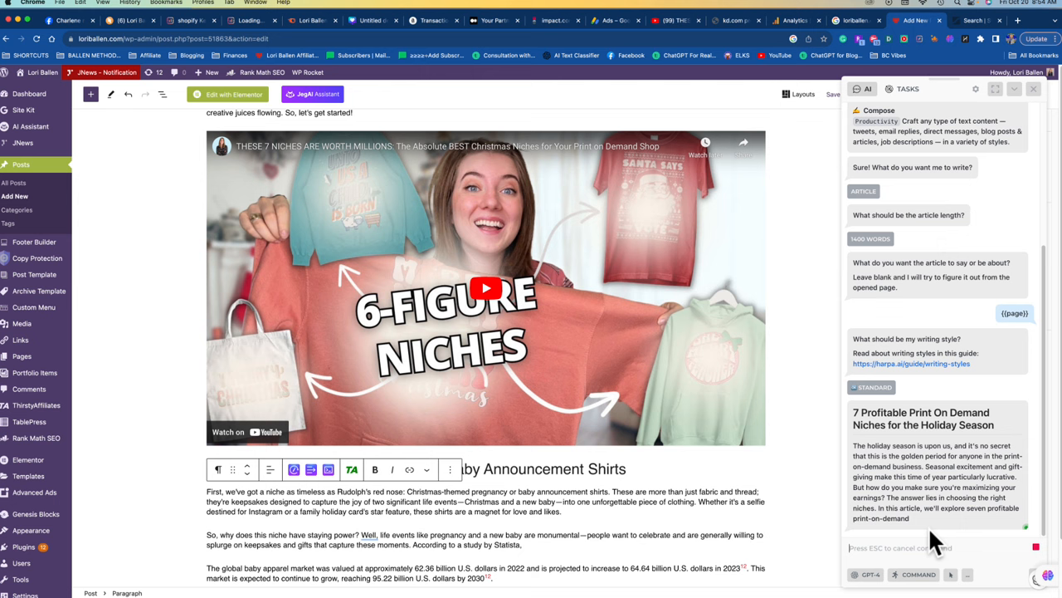
Step: Read through Harpa's generated seven-niche article, from baby announcement shirts to hoodies and sweatshirts
scroll("down", 3)
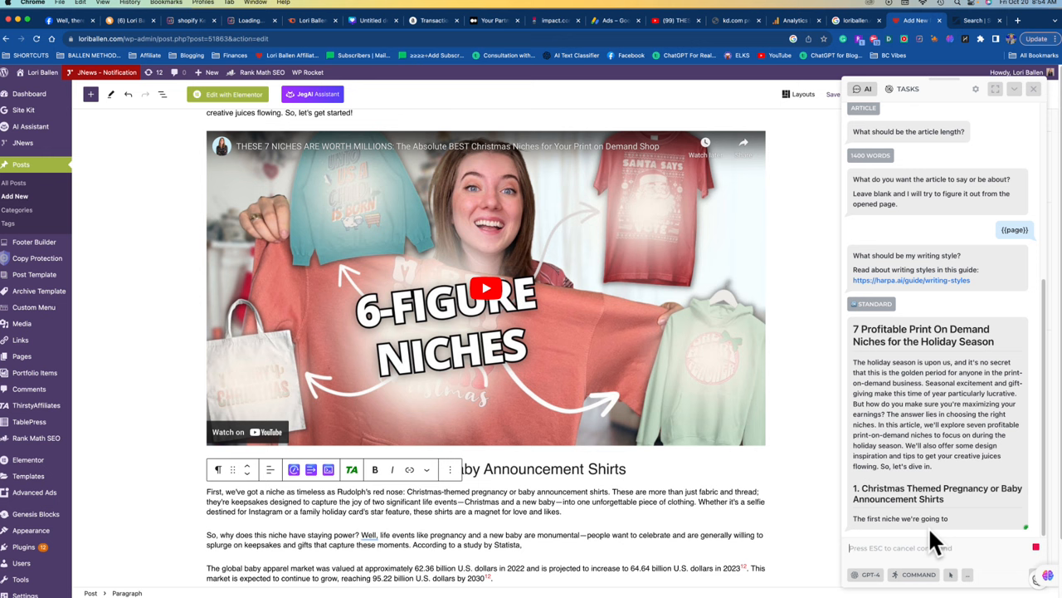
scroll("down", 3)
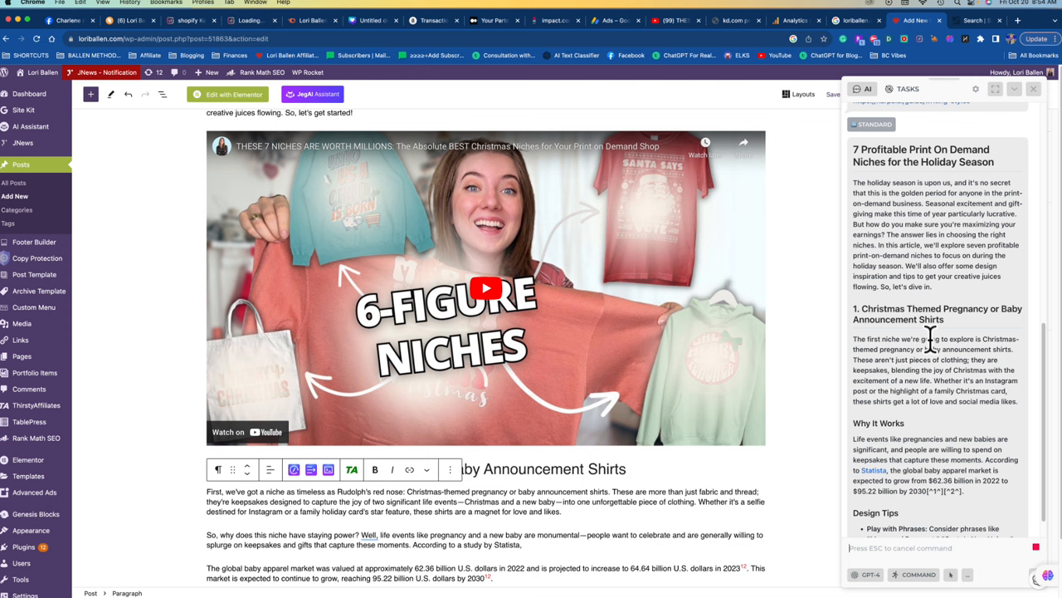
scroll("down", 3)
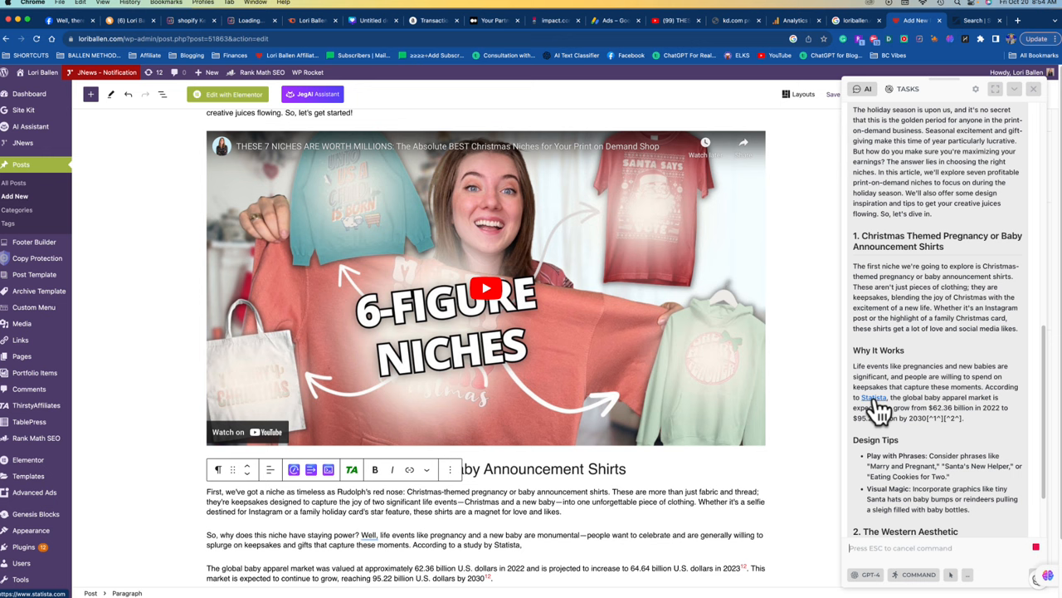
mouse_move(949, 407)
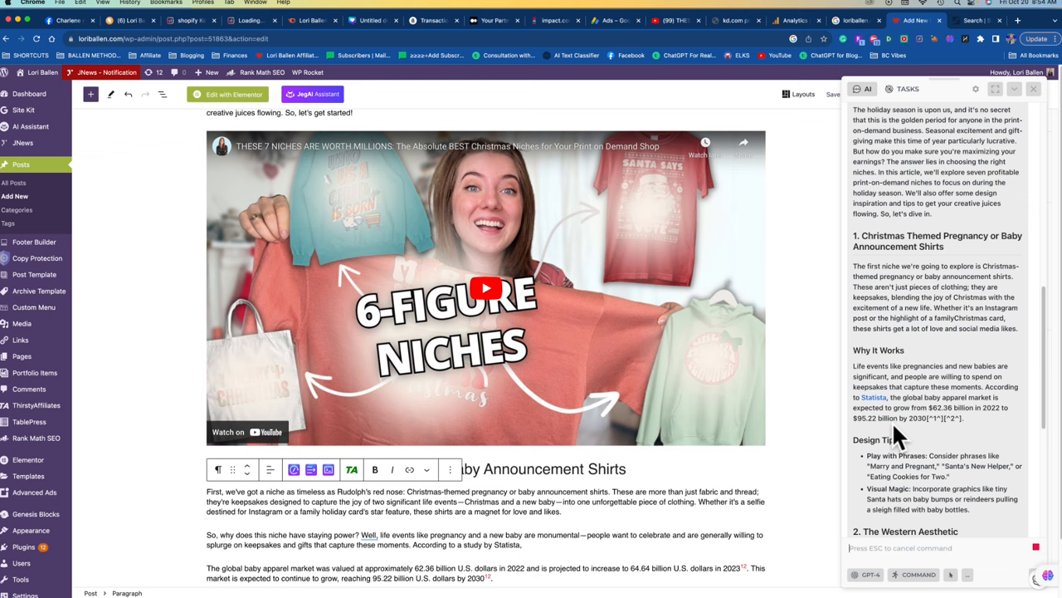
scroll("down", 3)
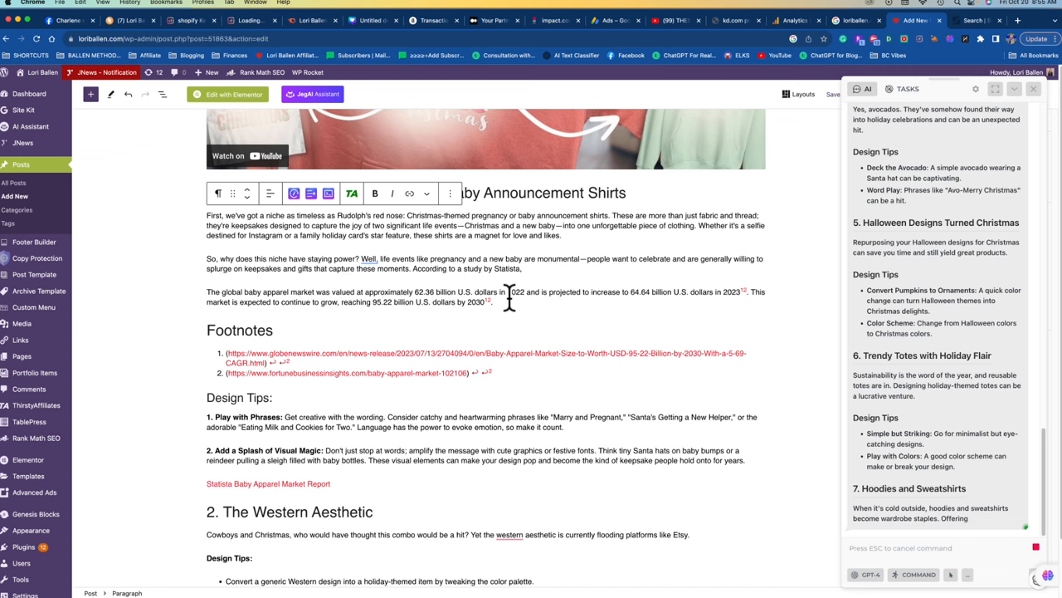
scroll("down", 3)
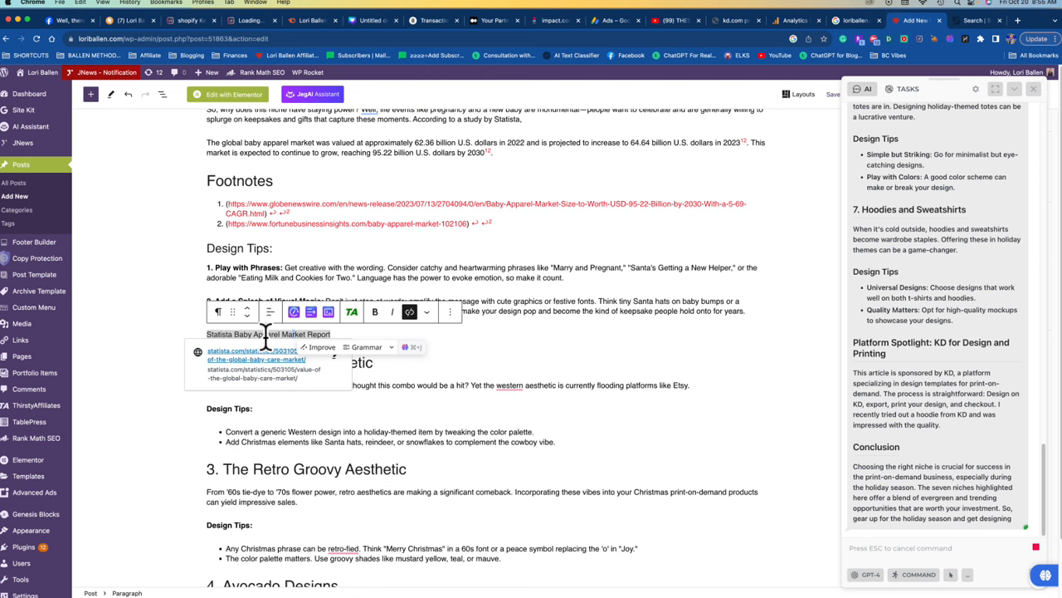
scroll("down", 3)
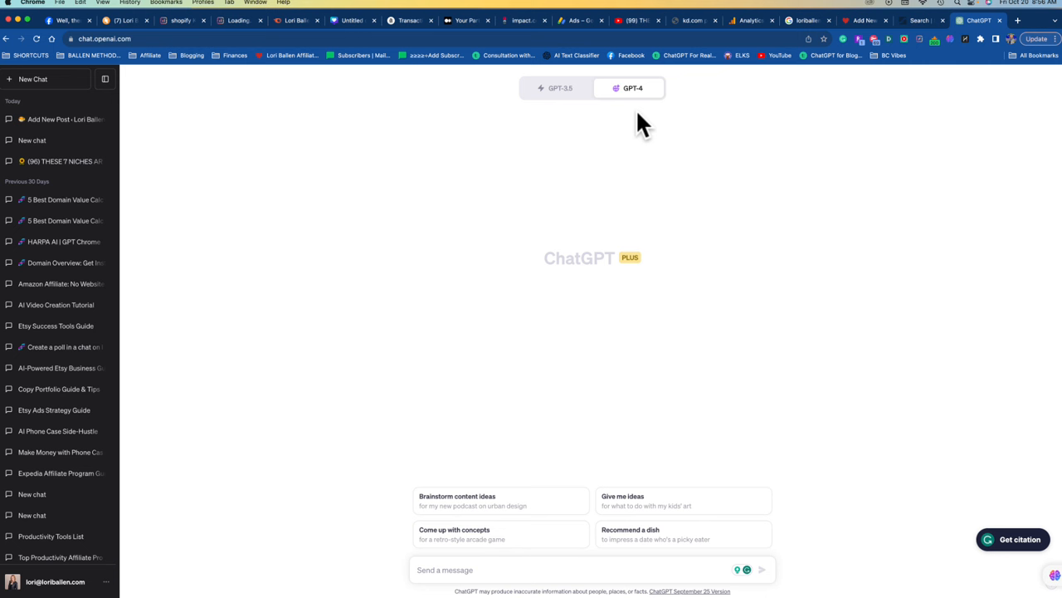
Step: Check the GPT-4 model menu to confirm Browse with Bing is the active mode
left_click(633, 88)
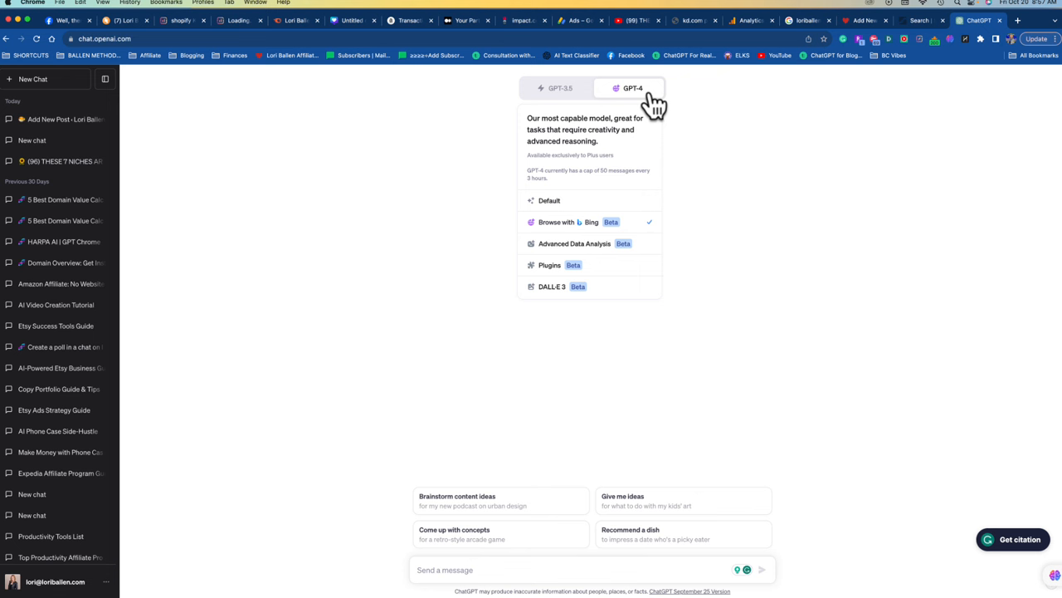
mouse_move(588, 286)
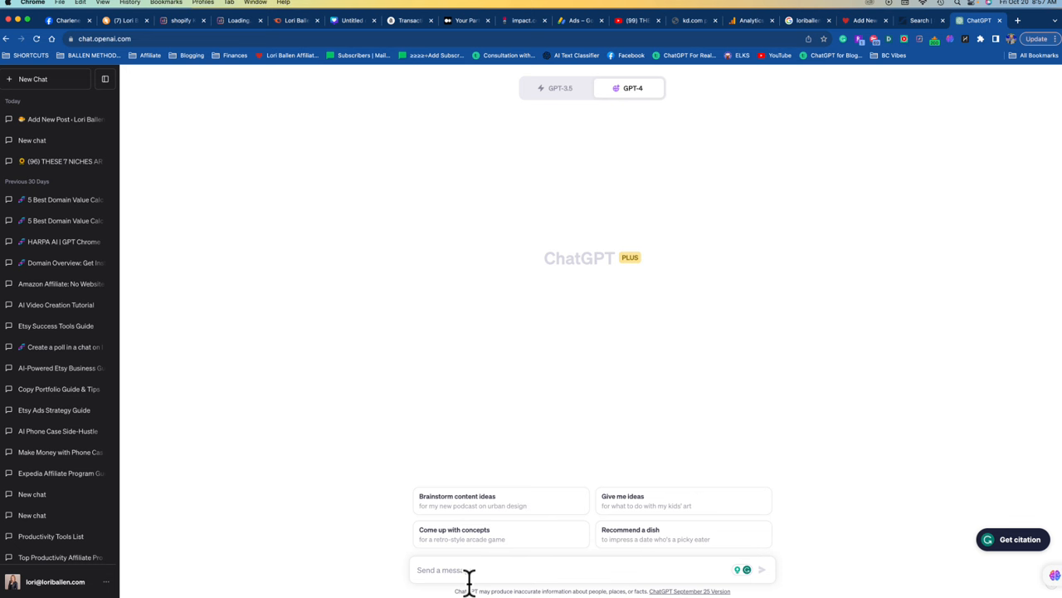
Step: Ask ChatGPT to 'find a more recent stat:' for Statista's 2019 global baby apparel market figure
type("find a more recent stat: According to a study by Statista, the global baby apparel market was valued at approximately 135.67 billion U.S. dollars in 2019 and is projected to increase even more.")
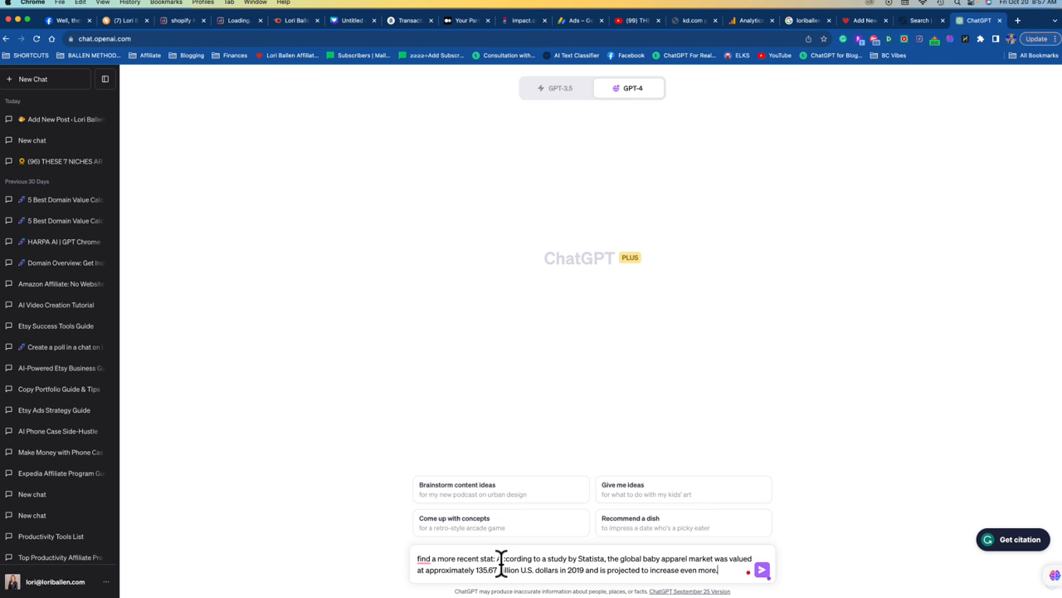
left_click(760, 570)
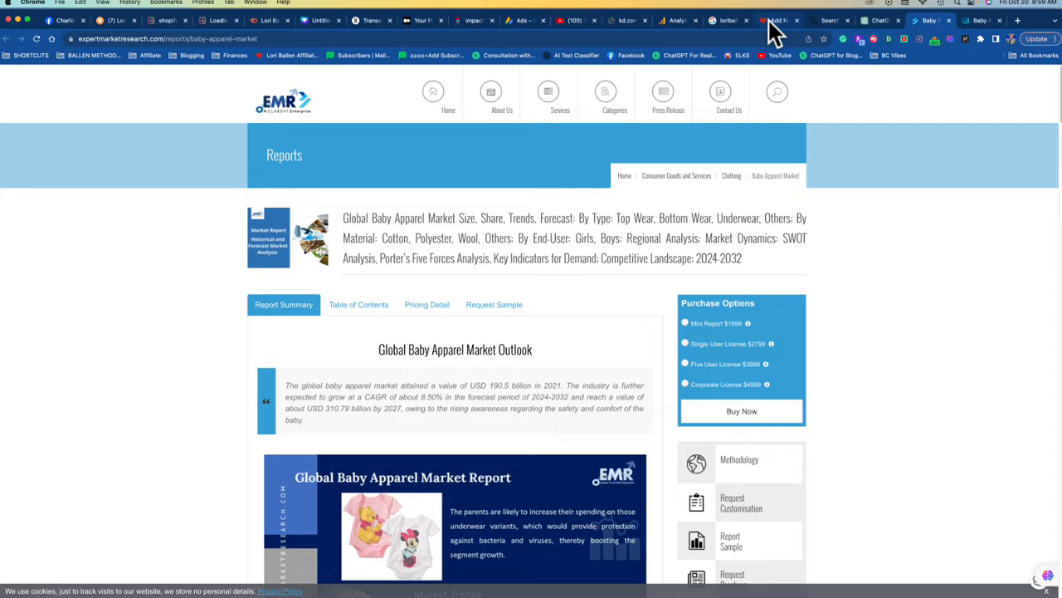
Step: Return from the EMR baby apparel report (USD 190.5 billion, 2021) to the WordPress post
left_click(777, 20)
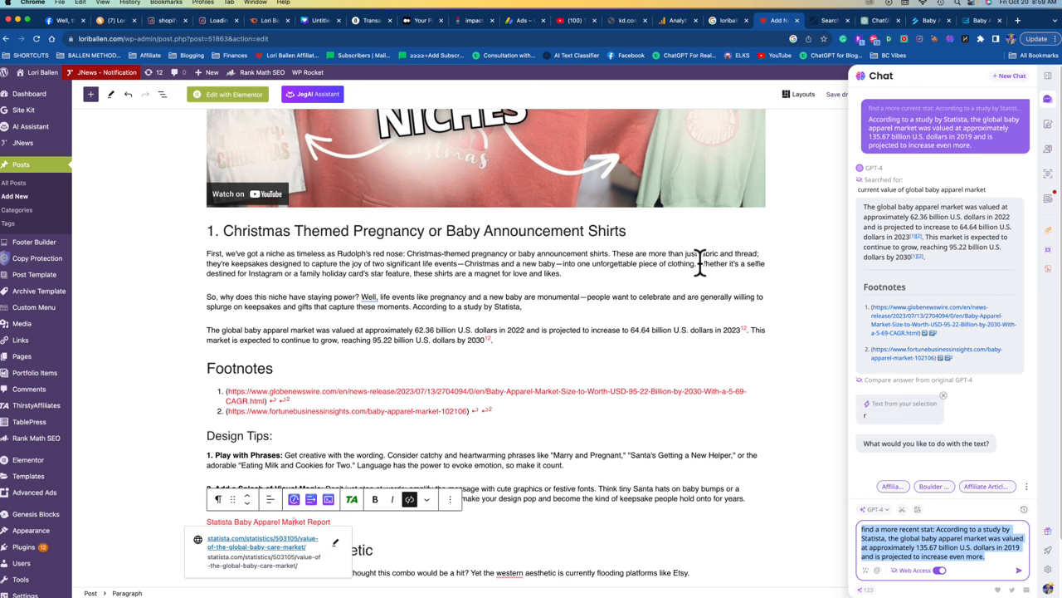